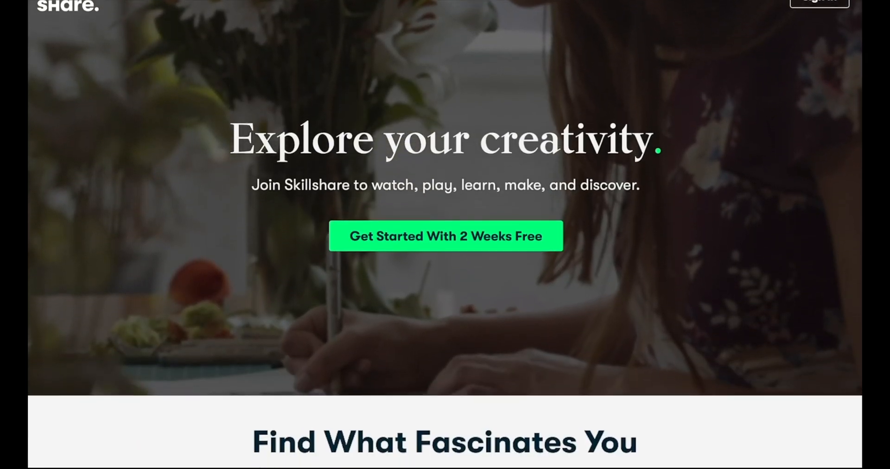
Step: Browse the Web Development category, then view the Botanical Illustration watercolor class from the homepage carousel
scroll("down", 3)
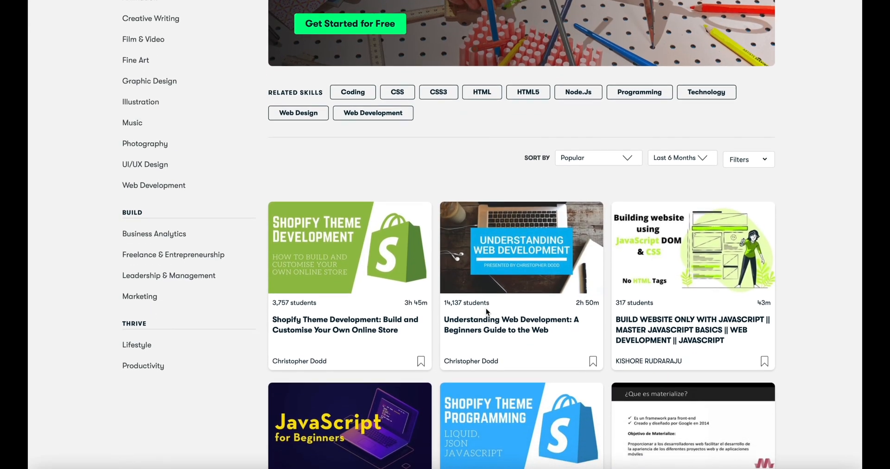
scroll("down", 3)
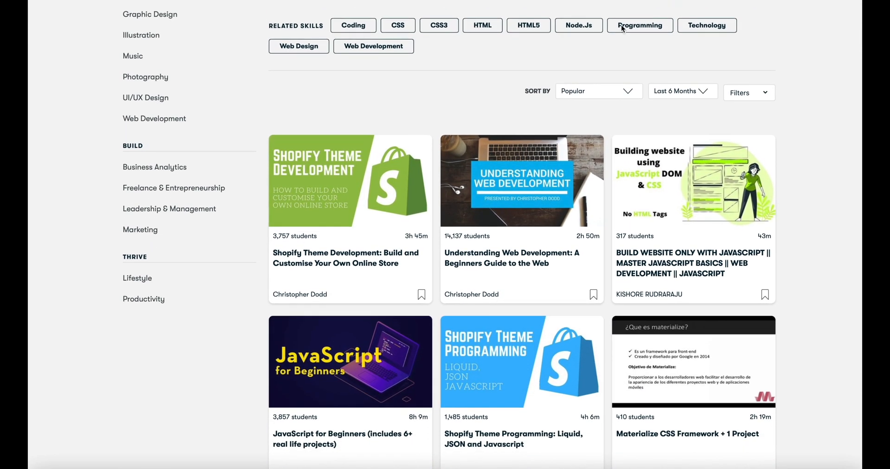
mouse_move(680, 37)
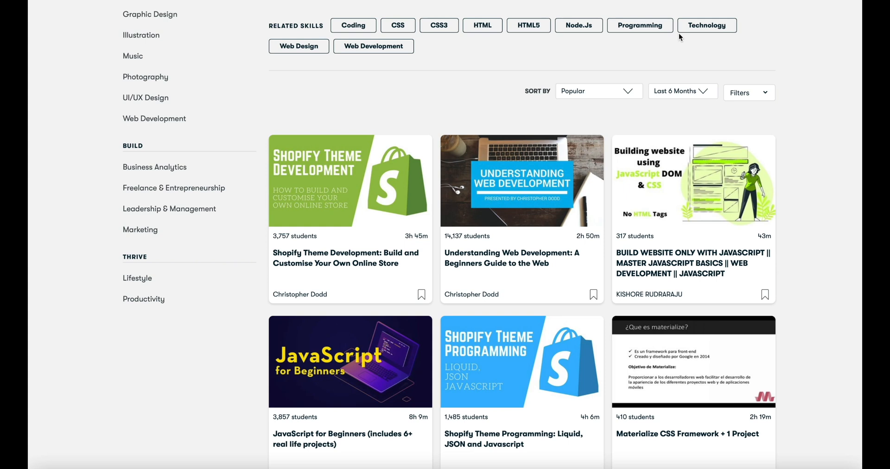
left_click(373, 45)
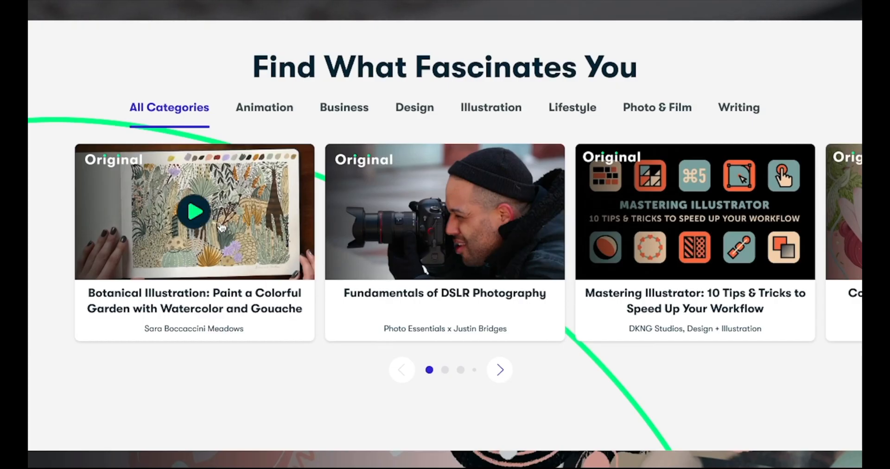
left_click(193, 211)
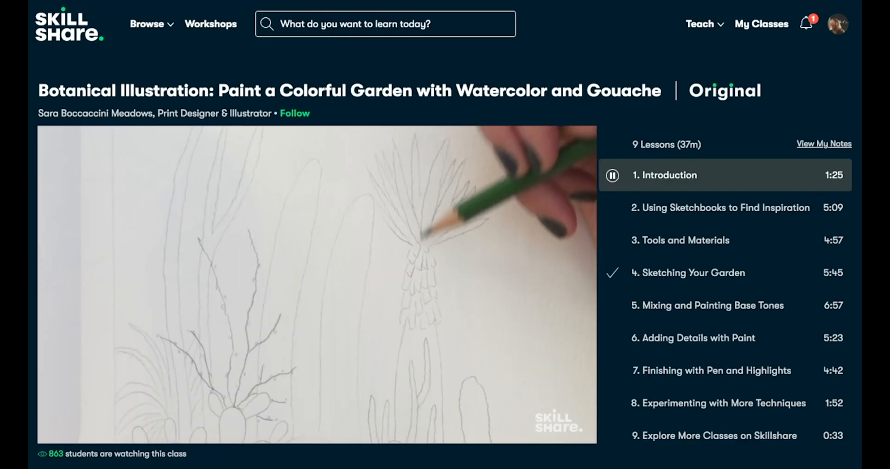
scroll("down", 3)
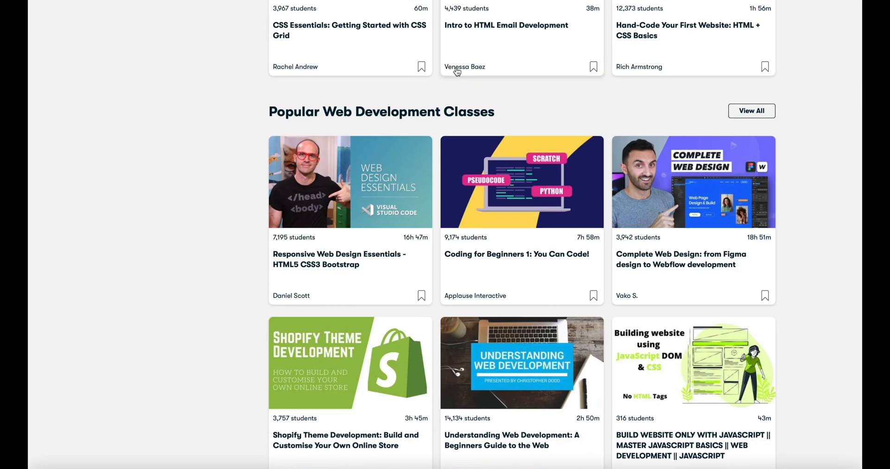
Step: Browse the Web Development class grid and go to The JavaScript Toolkit class
scroll("down", 3)
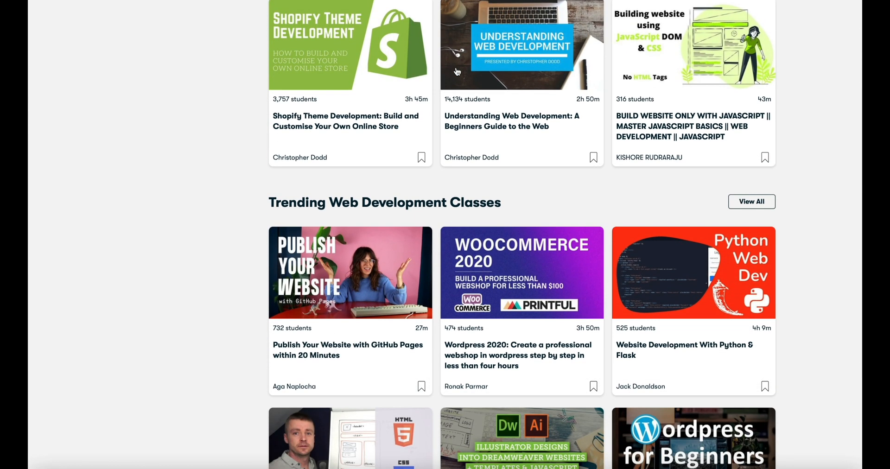
scroll("down", 3)
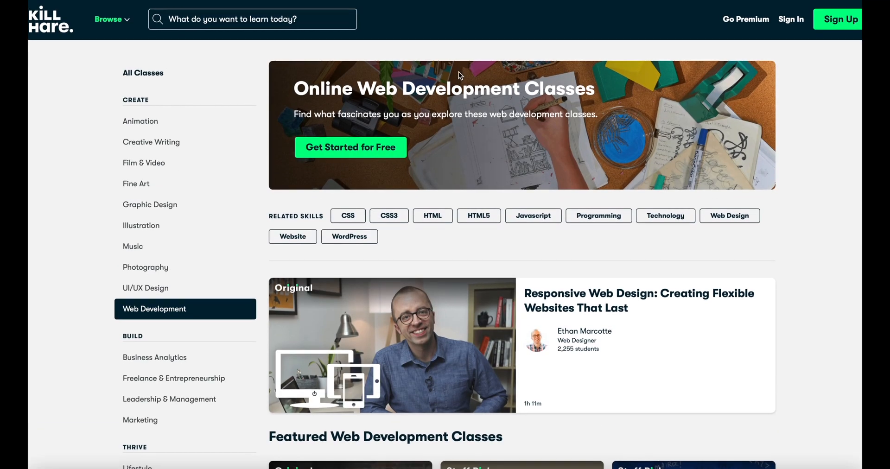
mouse_move(500, 232)
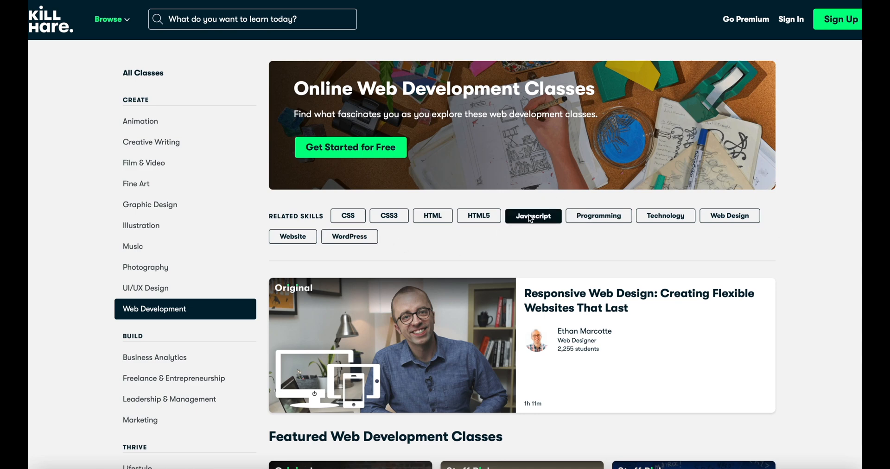
scroll("down", 3)
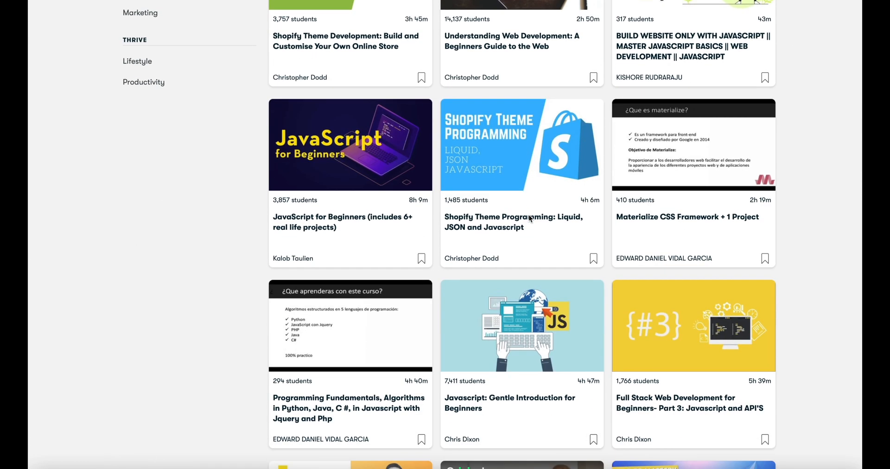
scroll("down", 3)
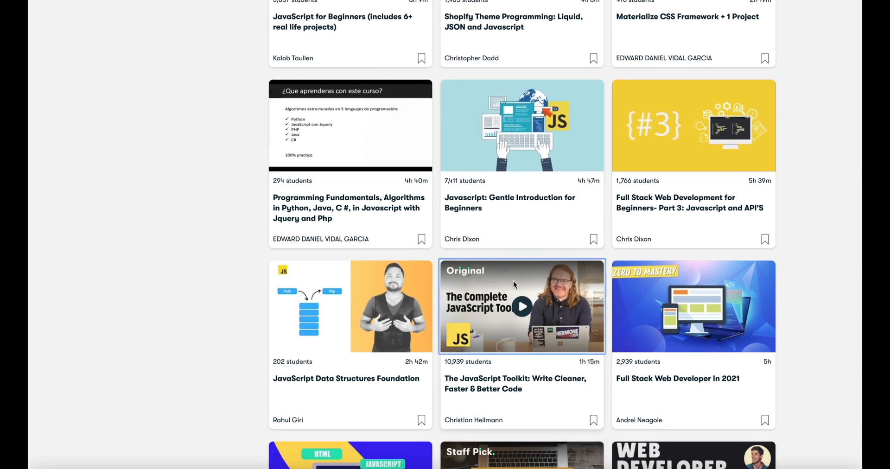
left_click(522, 307)
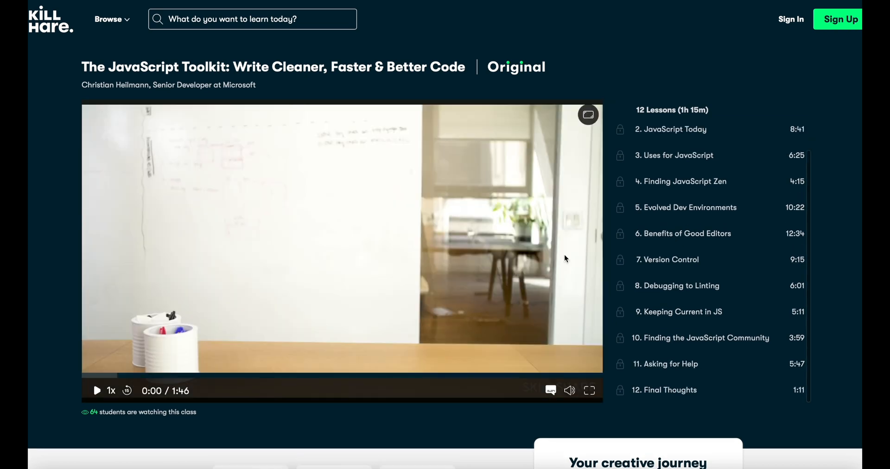
Step: Review the JavaScript Toolkit lesson list, class description and teacher details
scroll("down", 3)
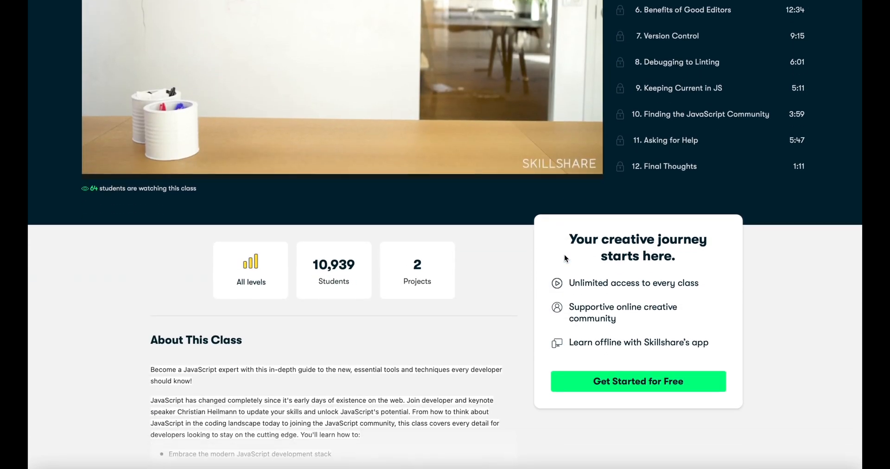
scroll("down", 3)
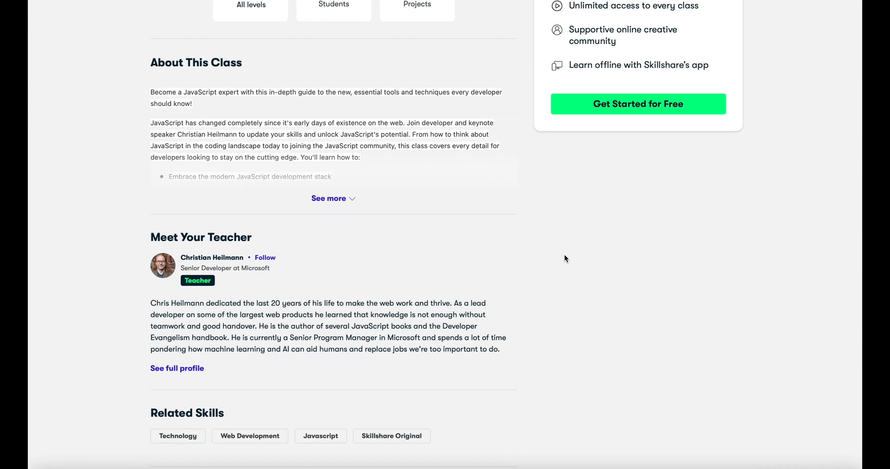
scroll("down", 3)
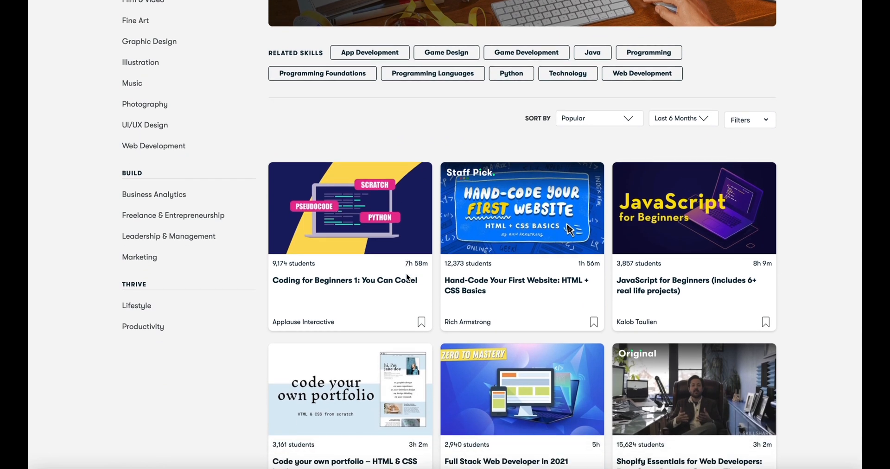
Step: Browse the programming class grid and go to the JavaScript for Beginners class
scroll("down", 3)
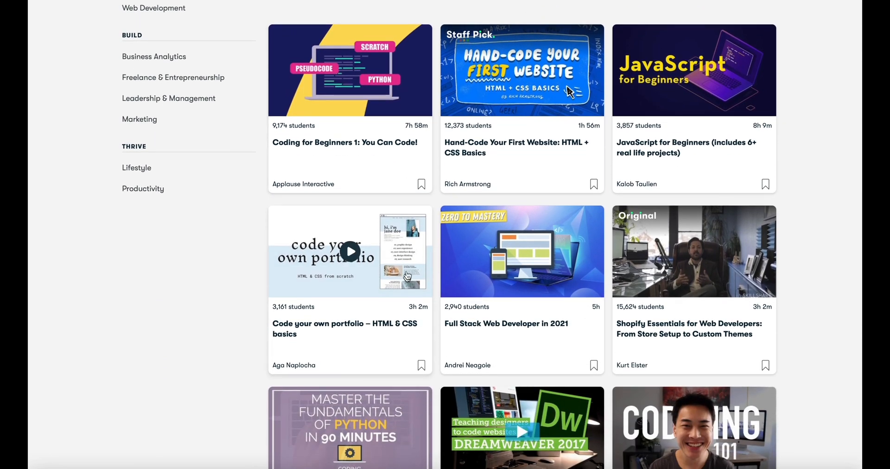
mouse_move(356, 157)
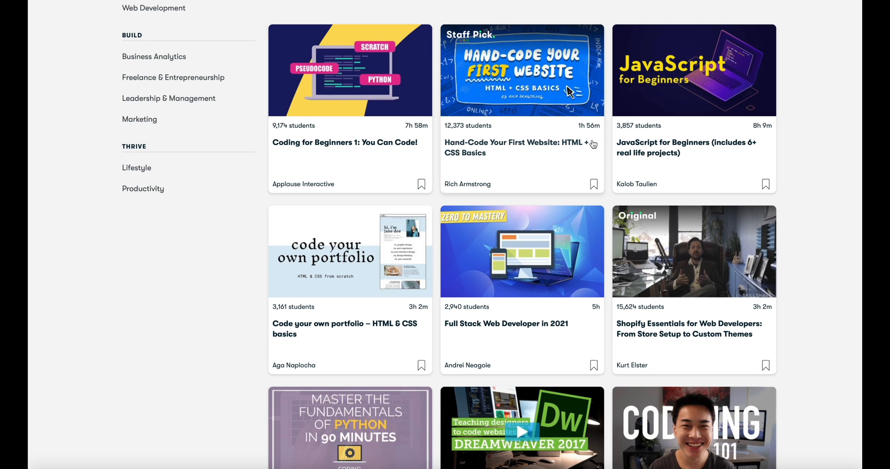
scroll("down", 3)
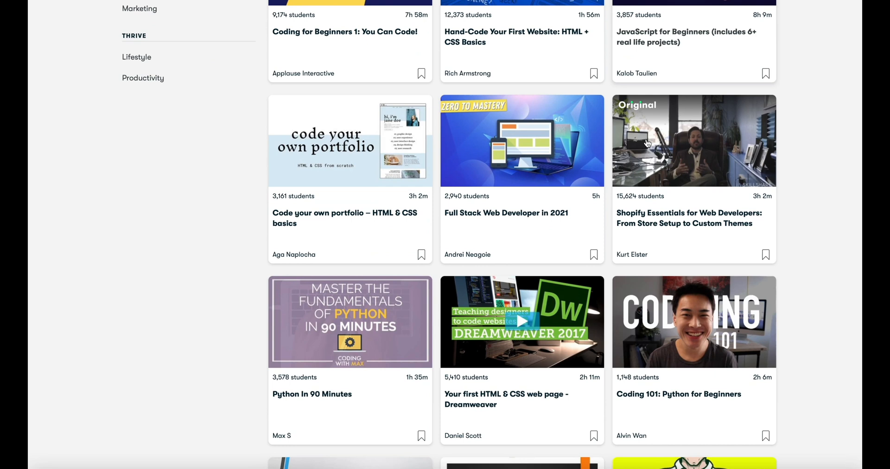
scroll("down", 3)
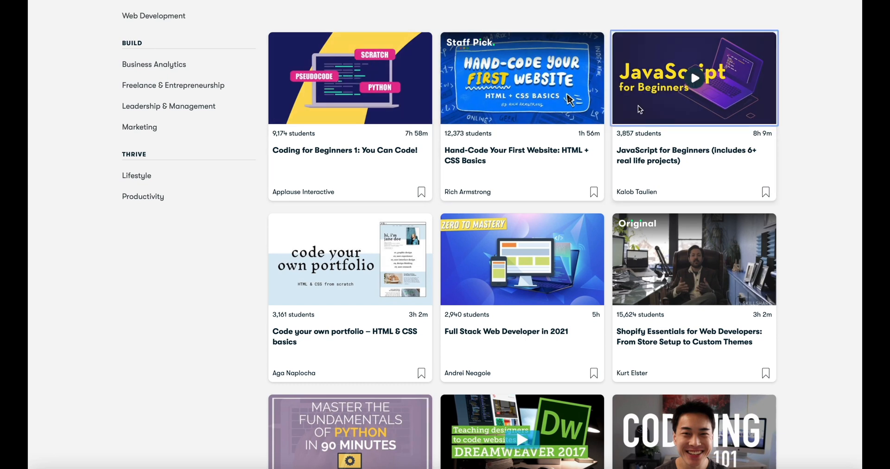
left_click(693, 78)
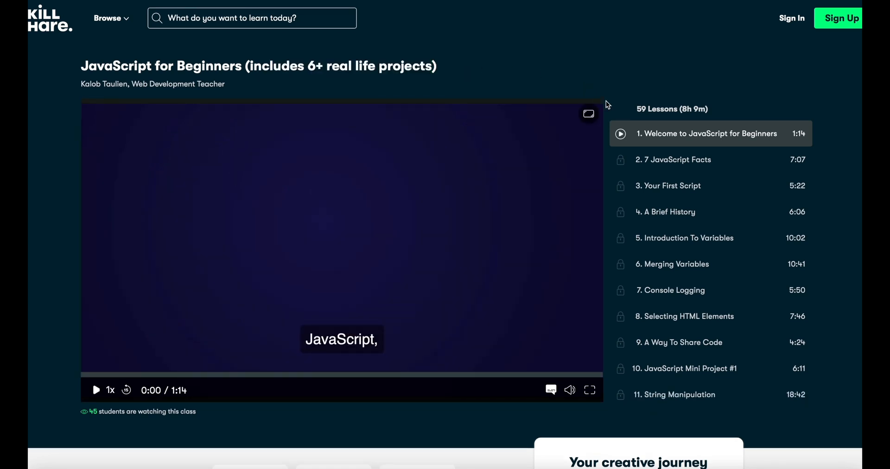
Step: Move down the homepage to the Membership With Meaning section
scroll("down", 3)
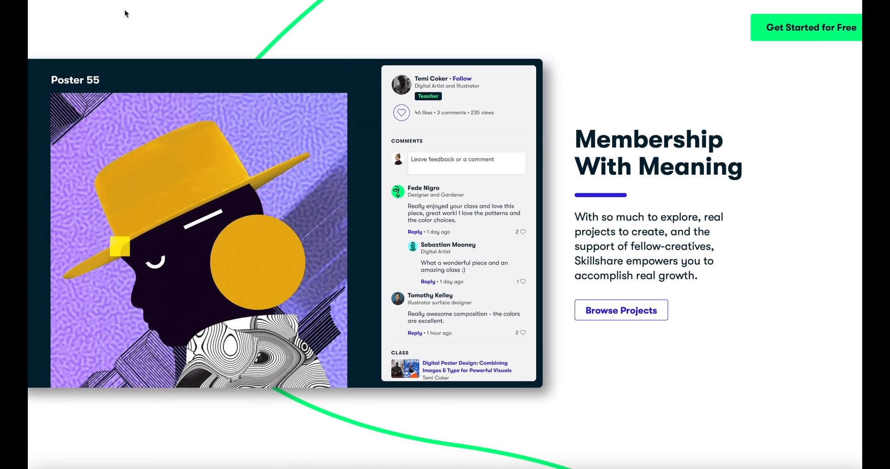
scroll("down", 3)
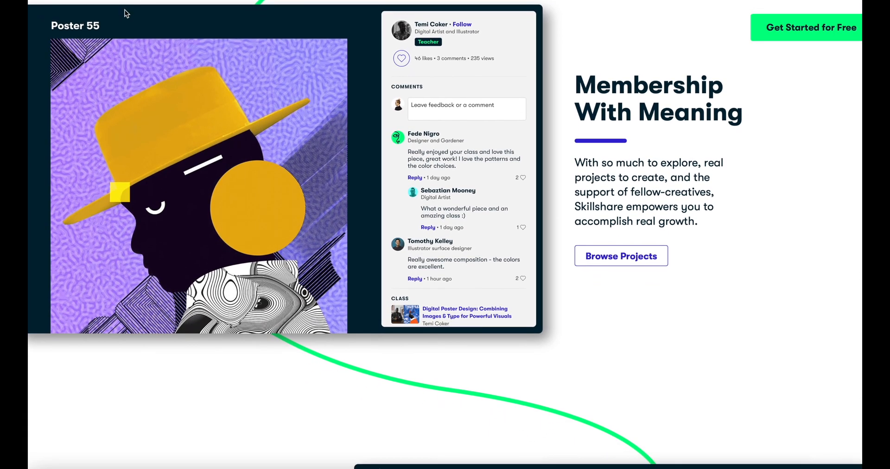